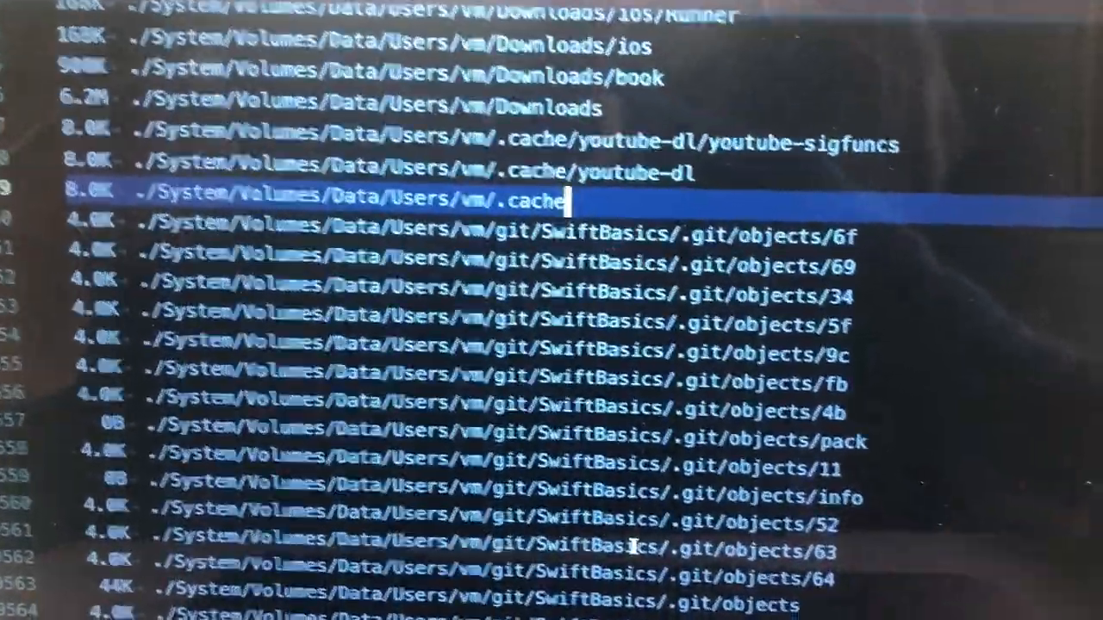
# Step: Scroll the du listing down to the Xcode.app/Contents/Developer/Platforms lines, including the 1.4G folder
pyautogui.scroll(-3)
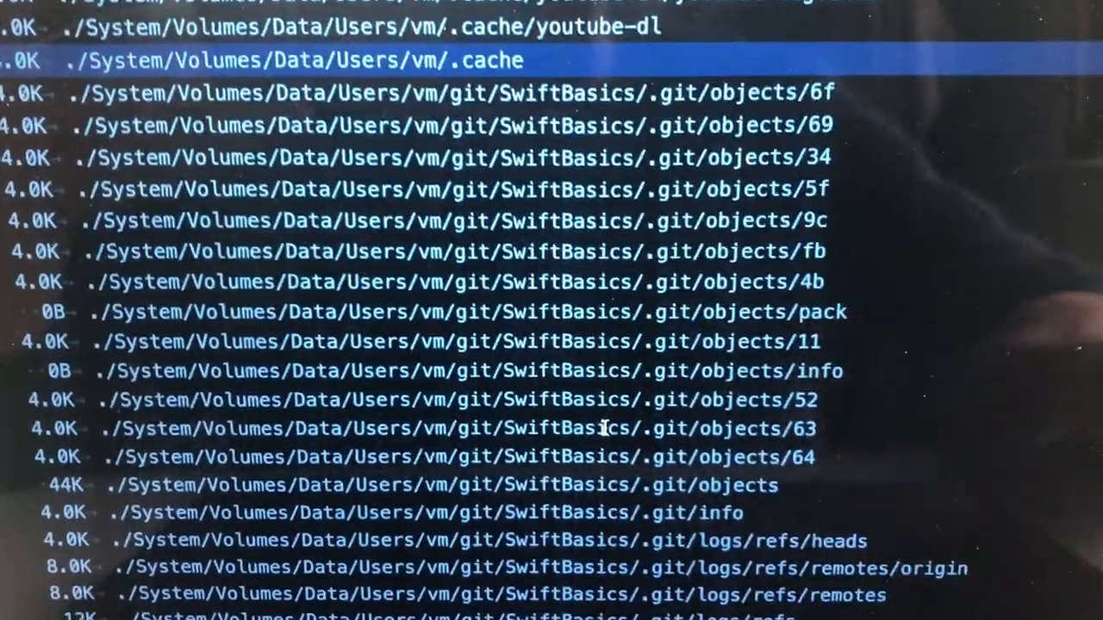
pyautogui.scroll(-3)
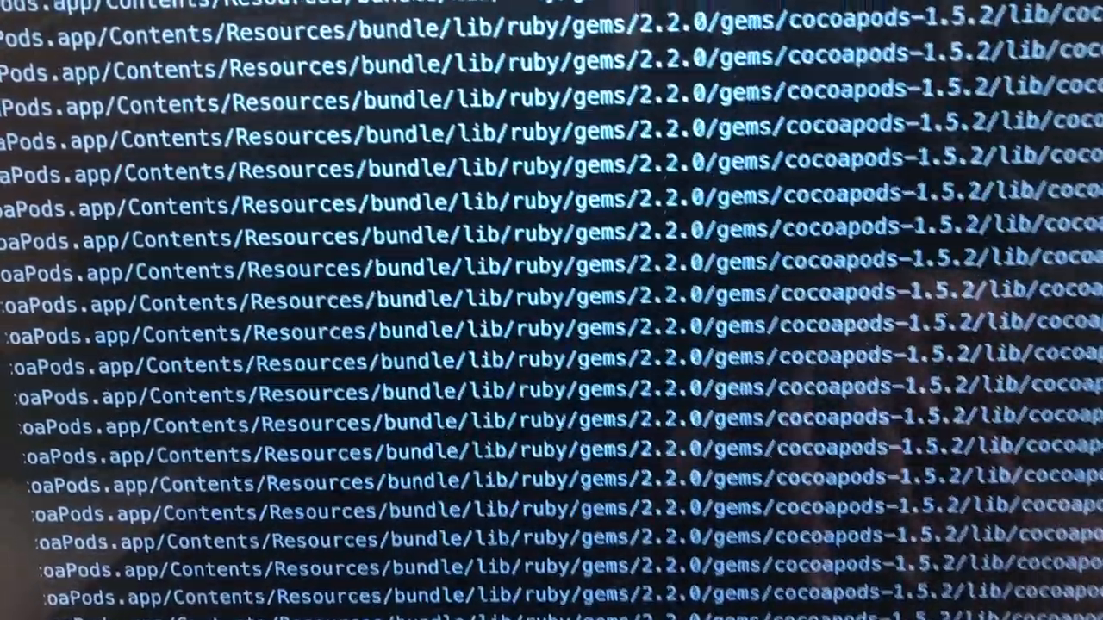
pyautogui.scroll(-3)
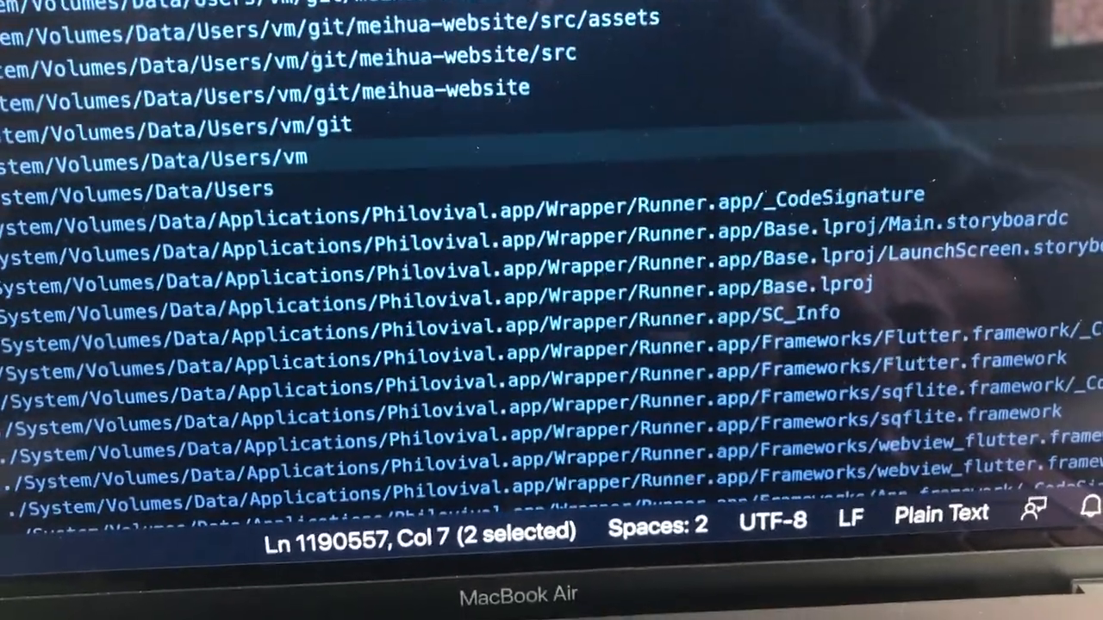
pyautogui.scroll(-3)
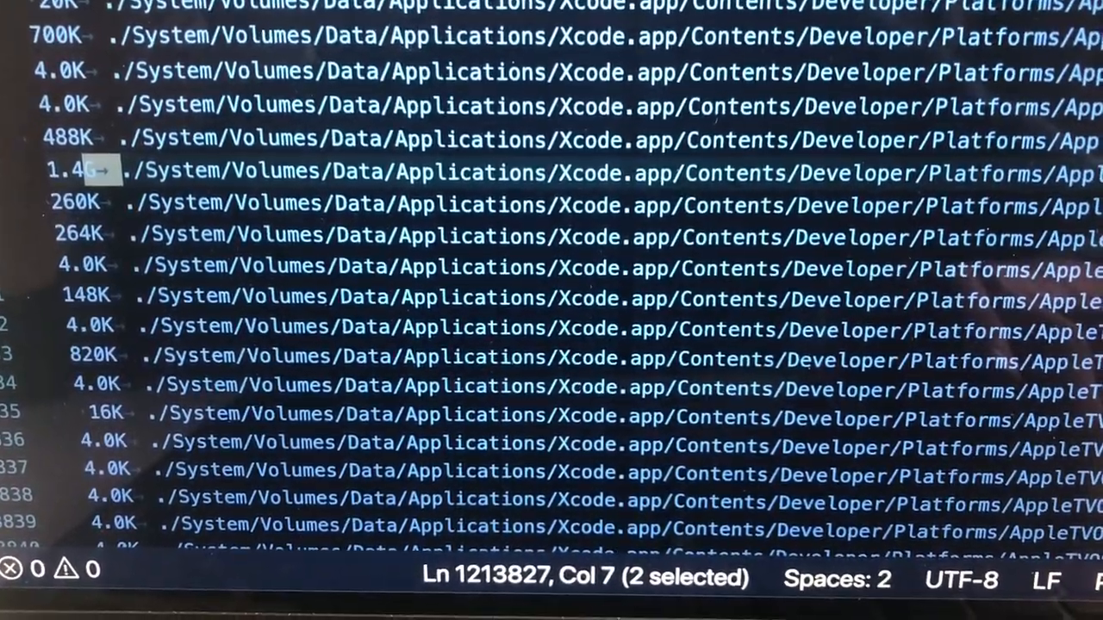
# Step: Scroll to the DNTDocumentationSupport framework entries and column-select their 1.1G–1.2G size values
pyautogui.hscroll(3)
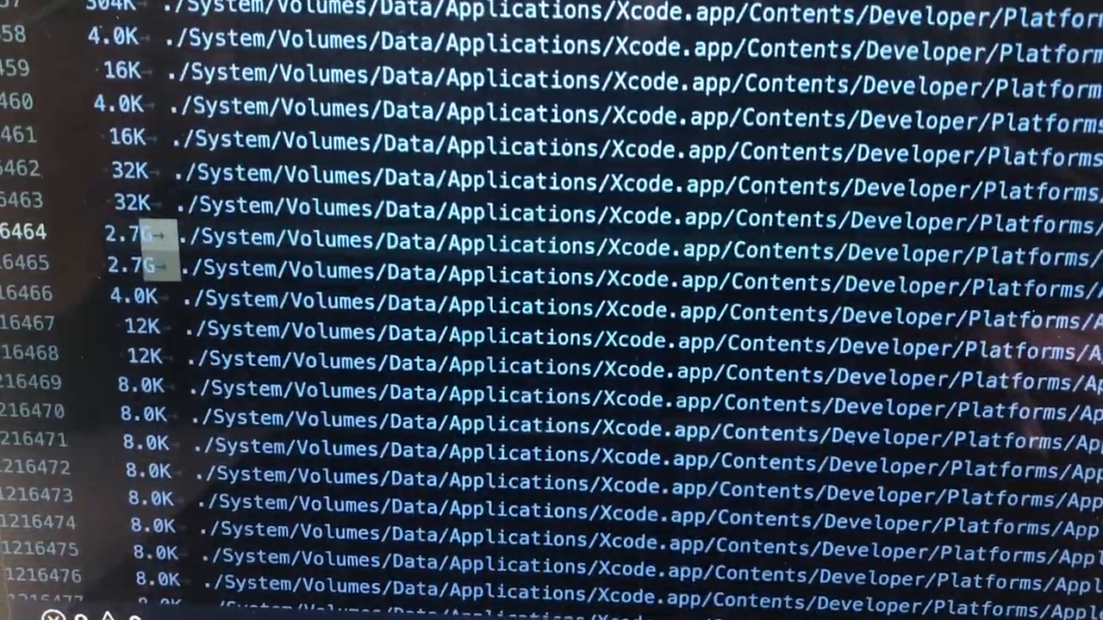
pyautogui.scroll(-3)
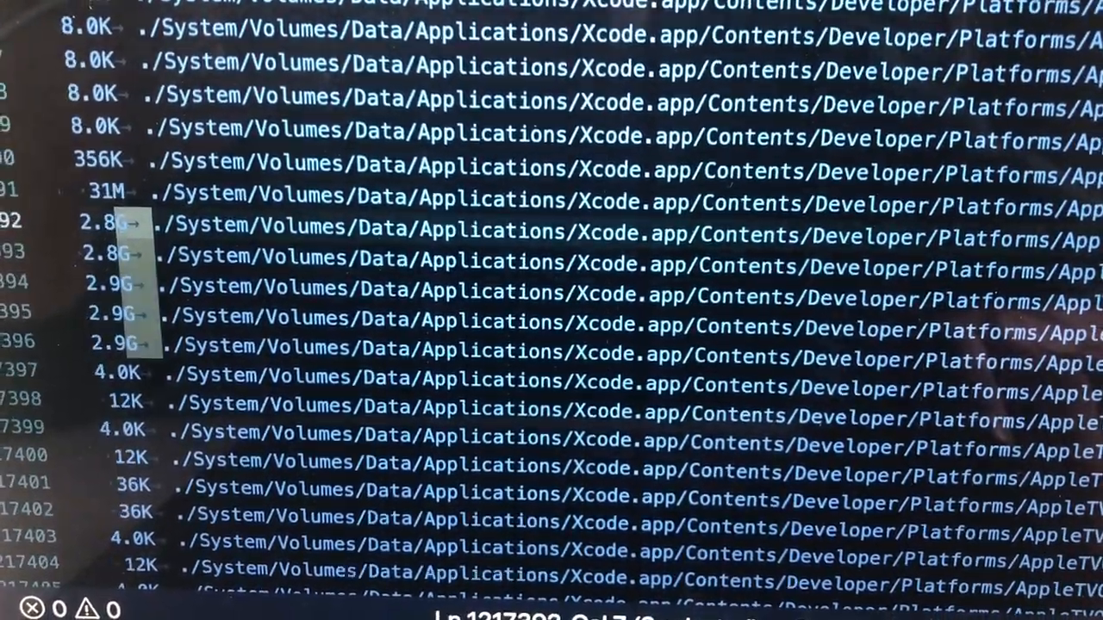
pyautogui.scroll(-3)
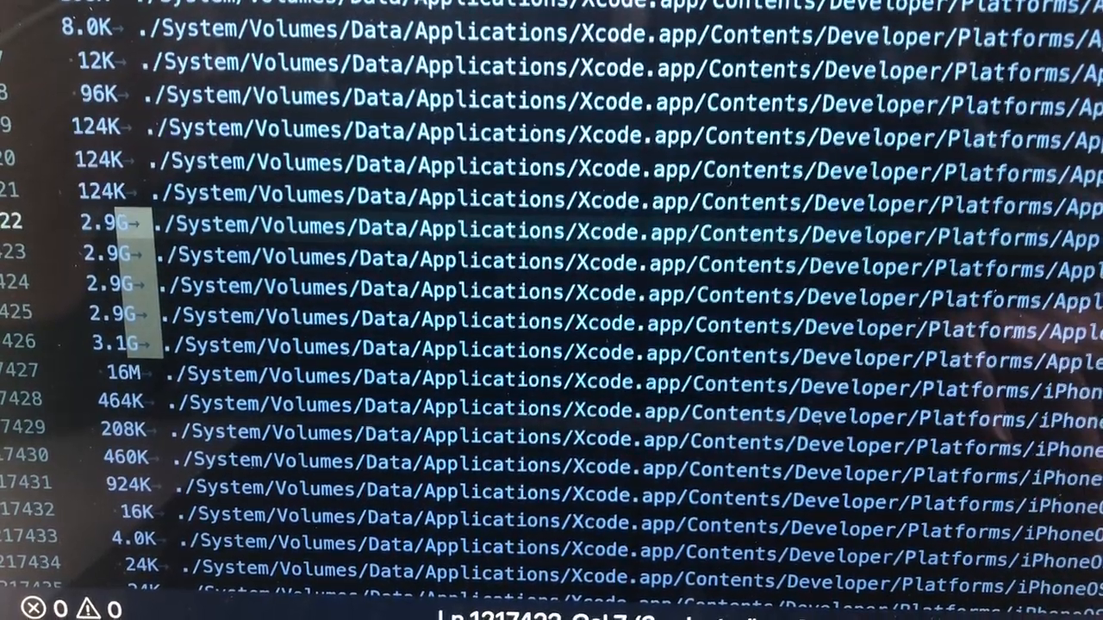
pyautogui.scroll(-3)
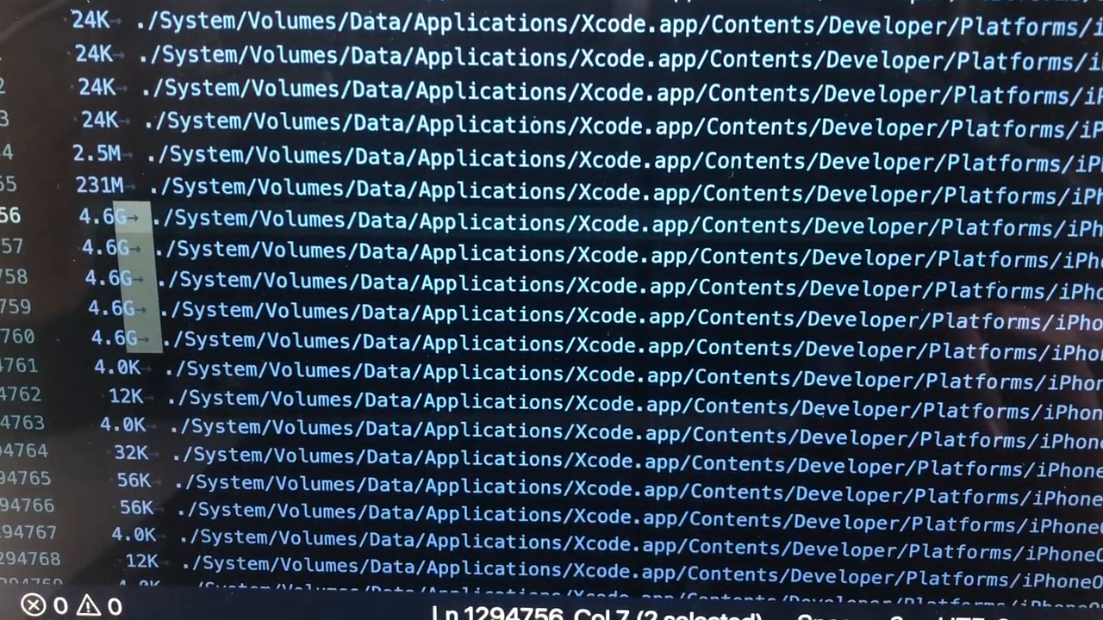
pyautogui.scroll(-3)
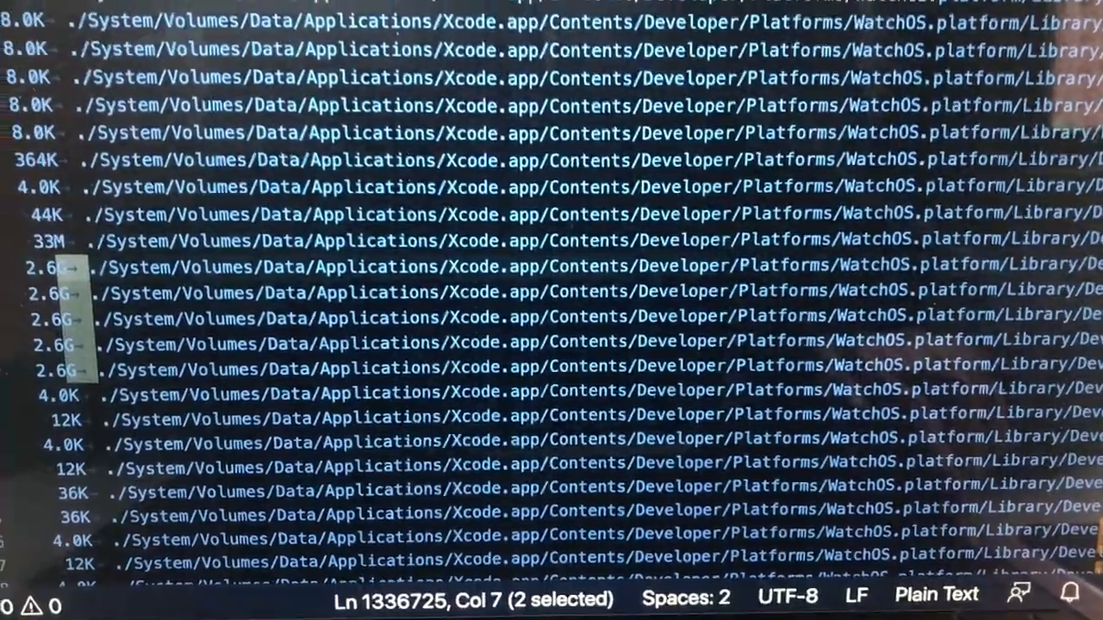
pyautogui.scroll(-3)
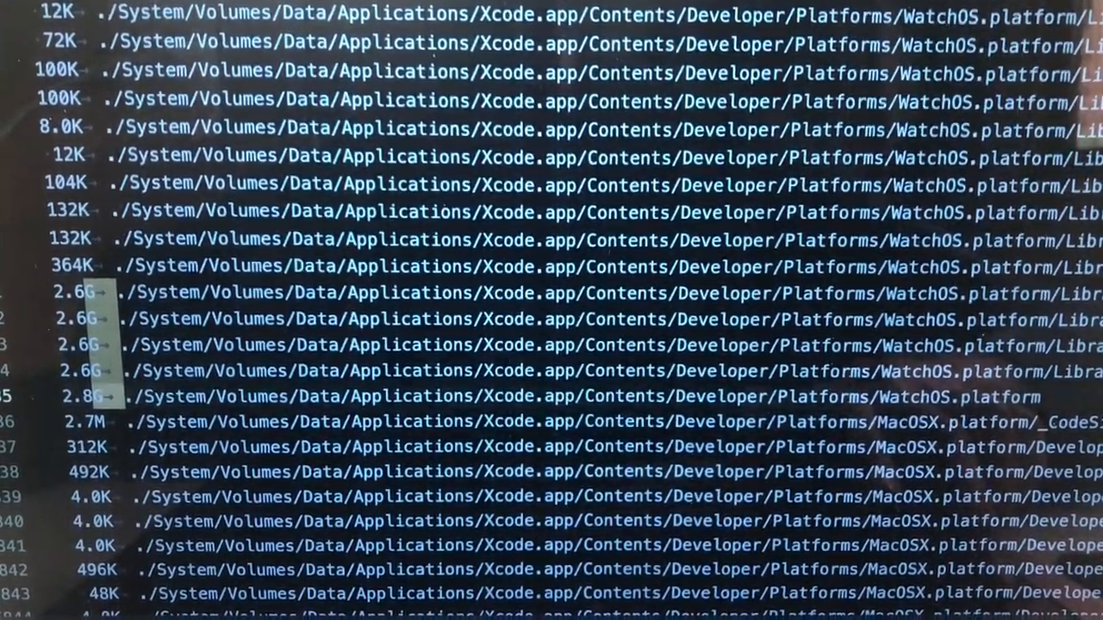
pyautogui.scroll(-3)
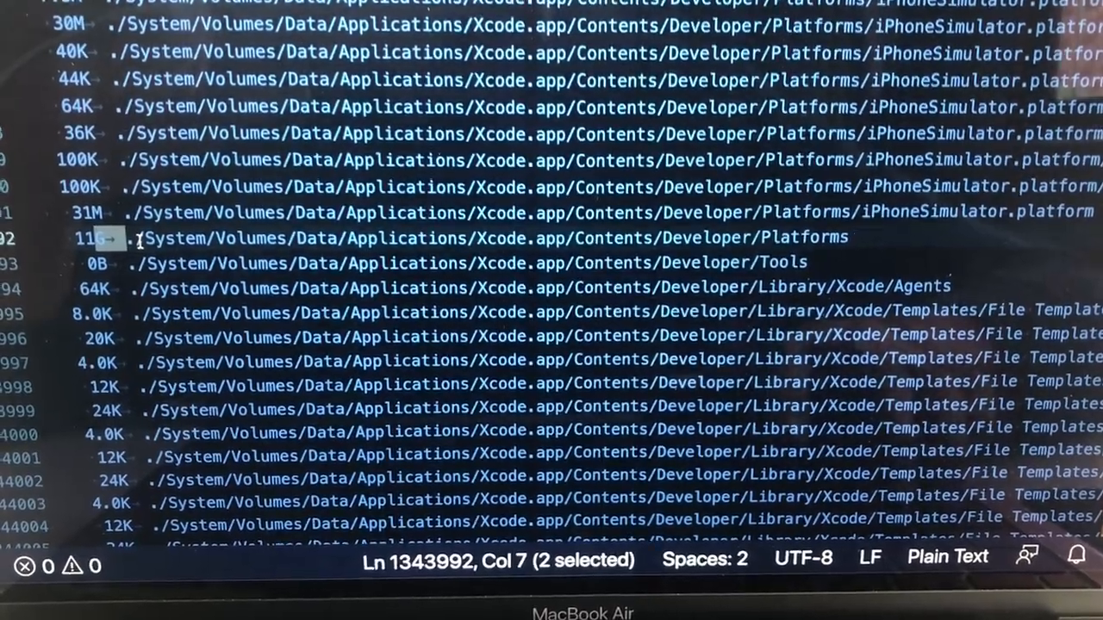
pyautogui.scroll(-3)
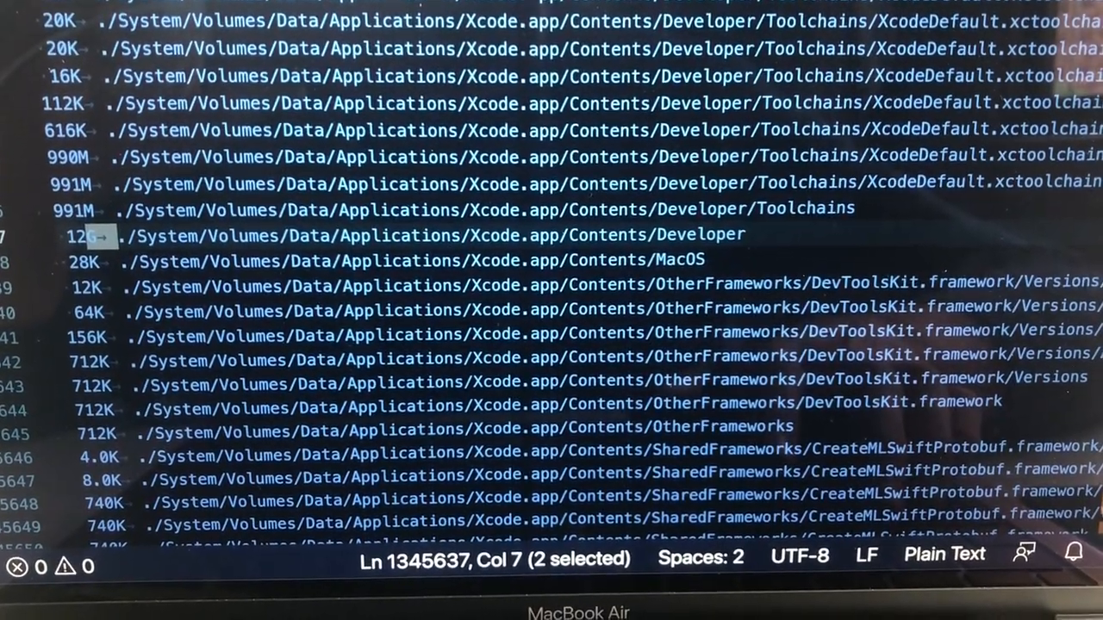
pyautogui.scroll(-3)
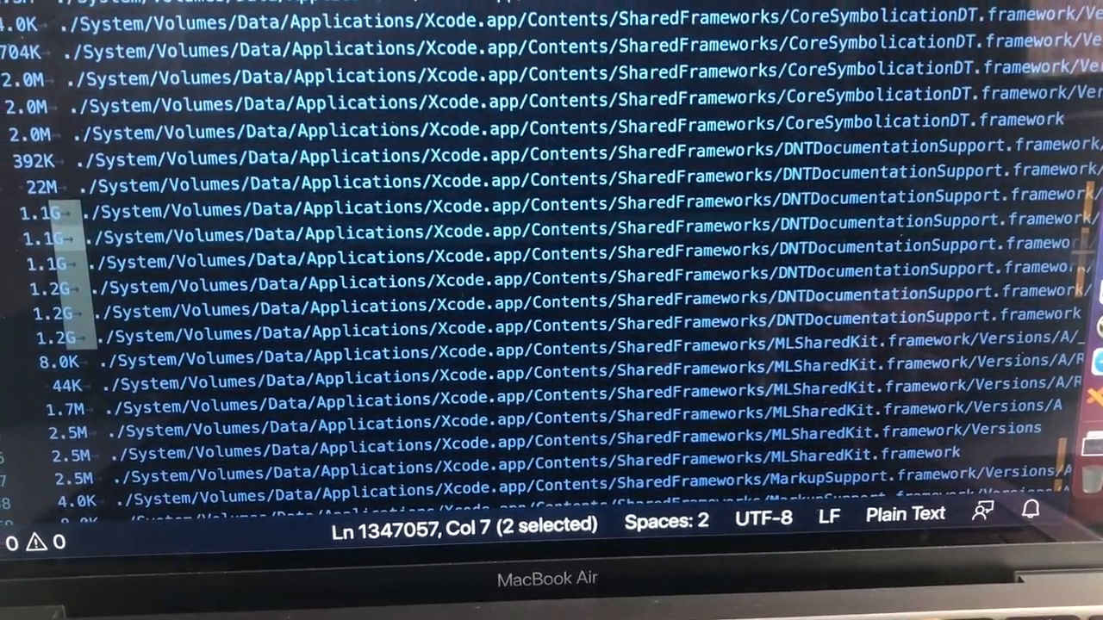
pyautogui.press('Down')
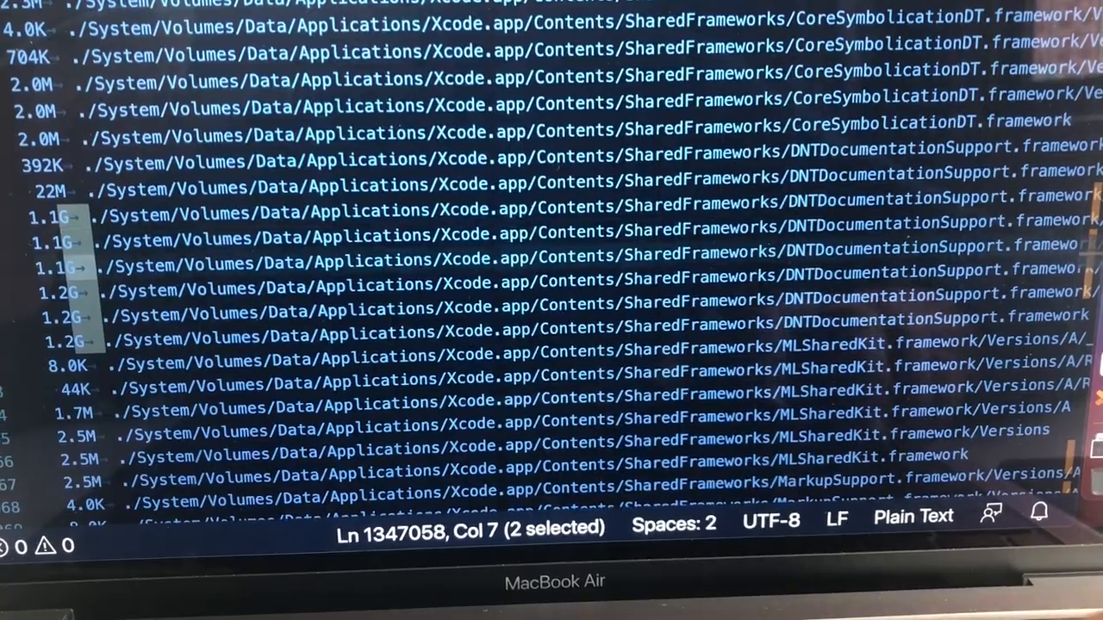
pyautogui.scroll(-3)
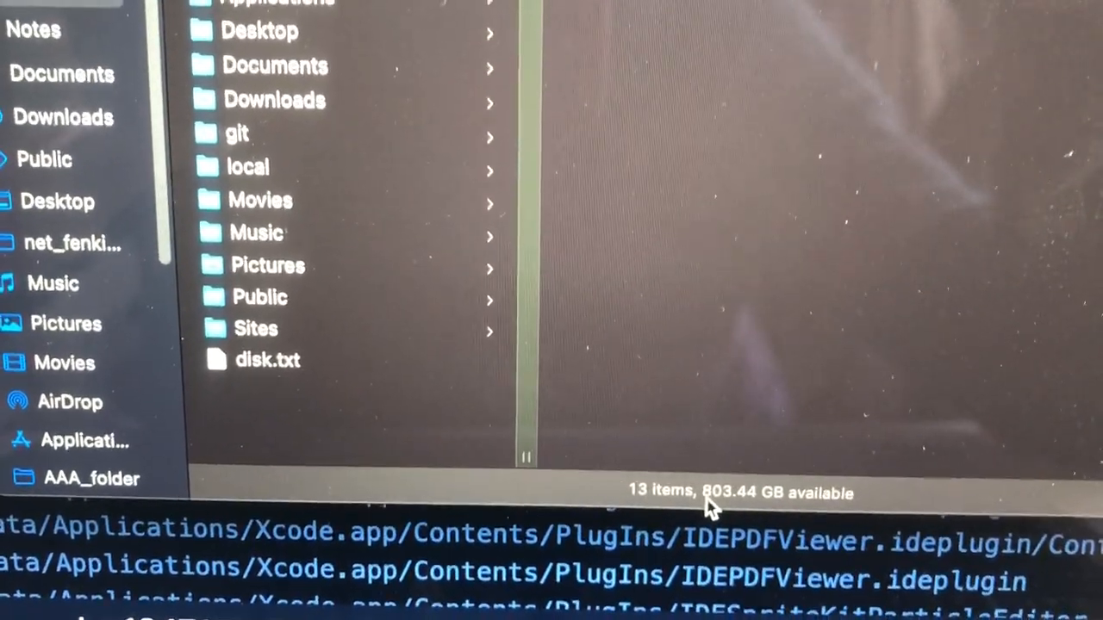
# Step: View the Finder home folder status bar showing 13 items and 803.44 GB available
pyautogui.scroll(3)
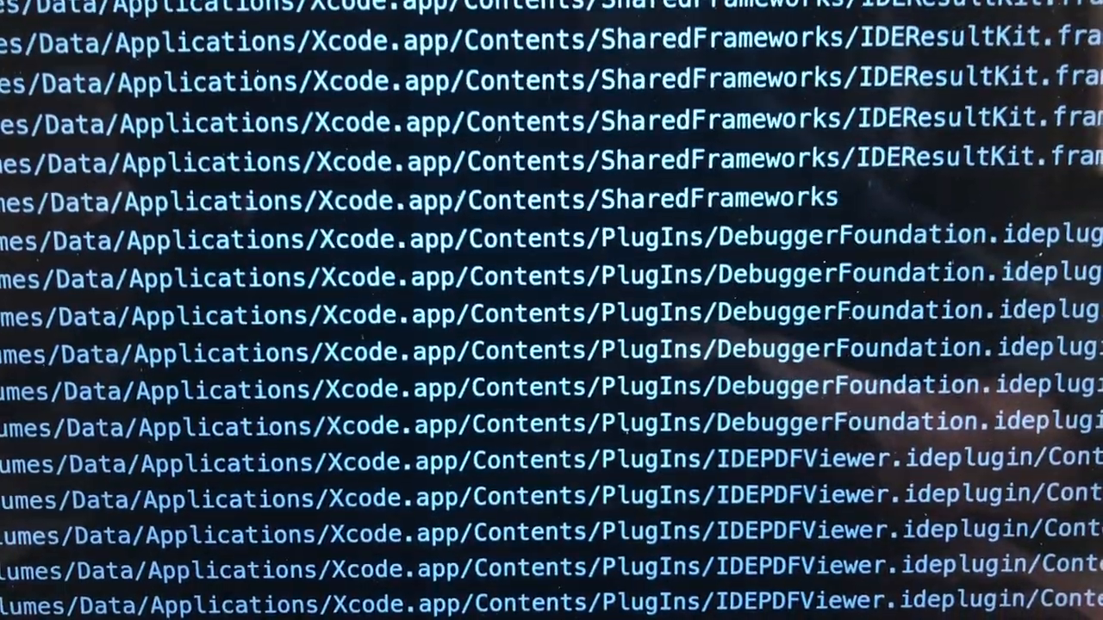
pyautogui.scroll(-3)
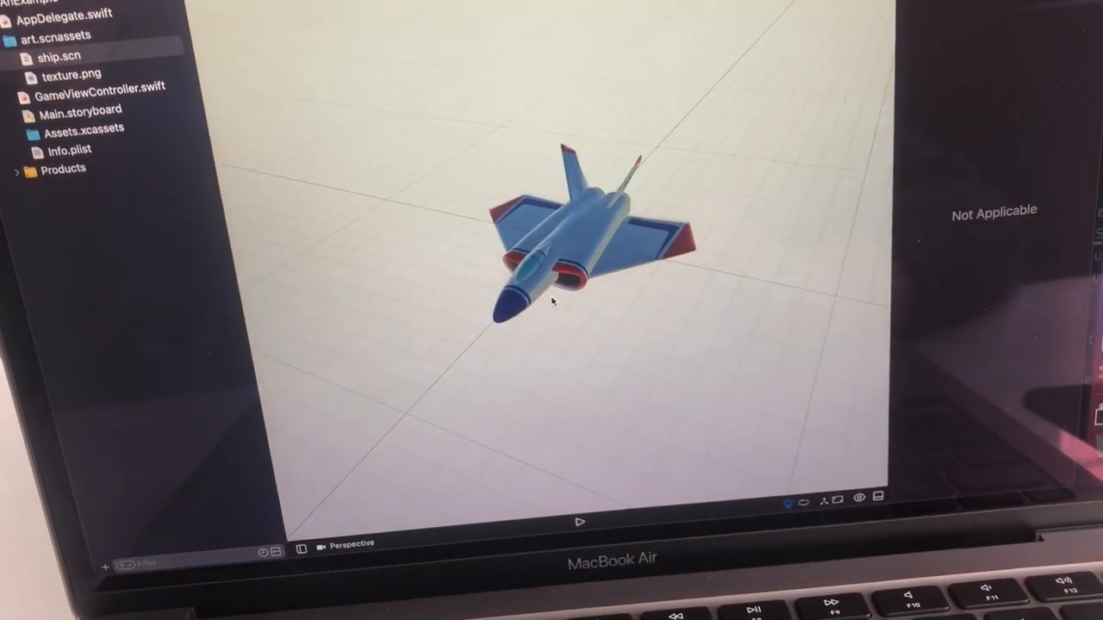
# Step: Select ship.scn in the Xcode project navigator to display the jet model
pyautogui.click(590, 250)
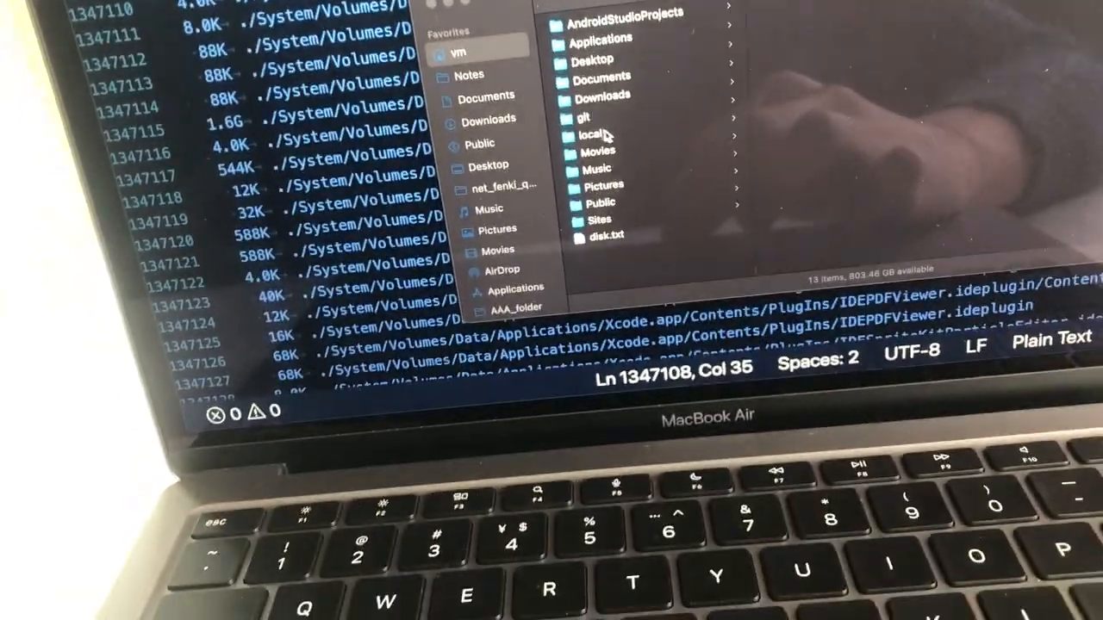
# Step: Open the git folder in Finder, showing 12 items and 803.46 GB free
pyautogui.click(586, 118)
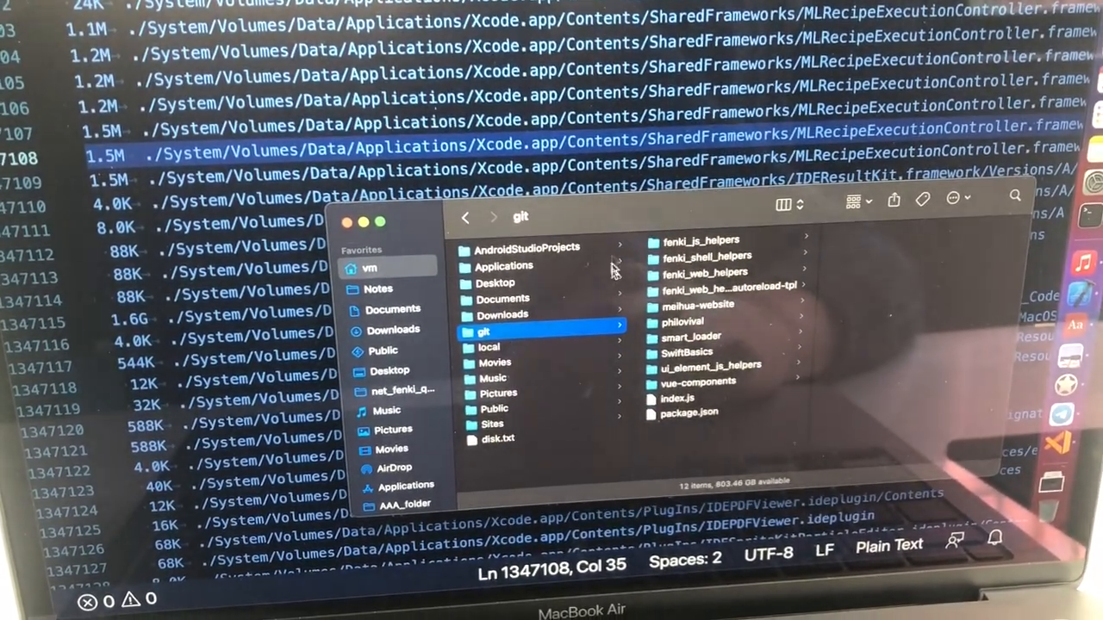
pyautogui.click(502, 315)
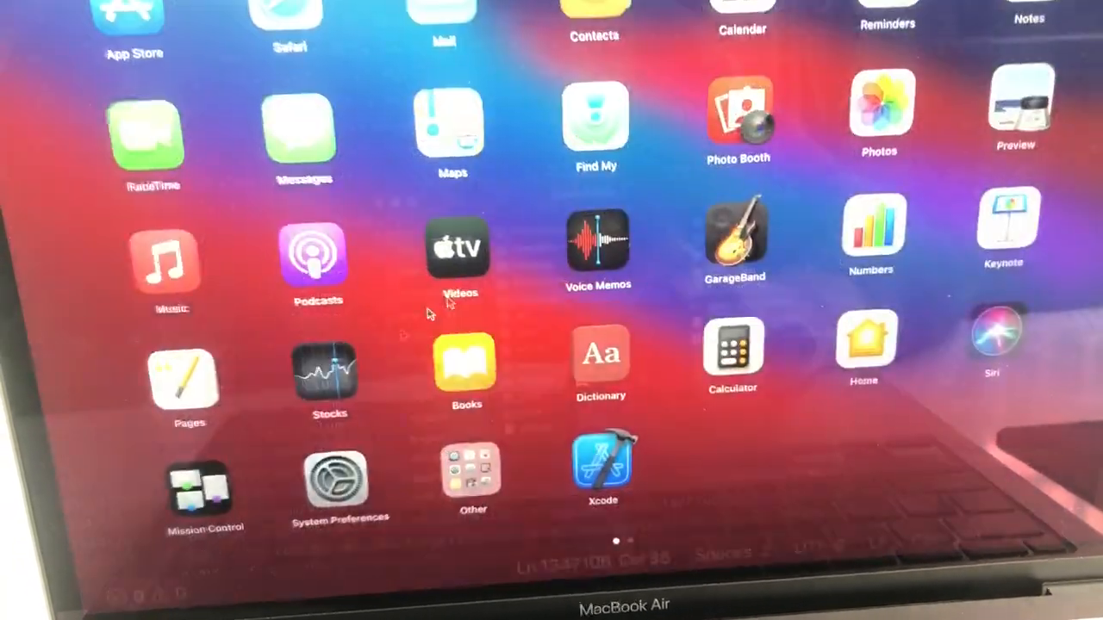
# Step: Swipe Launchpad to its second page with VSCode, Blender and DaVinci Resolve
pyautogui.hscroll(-3)
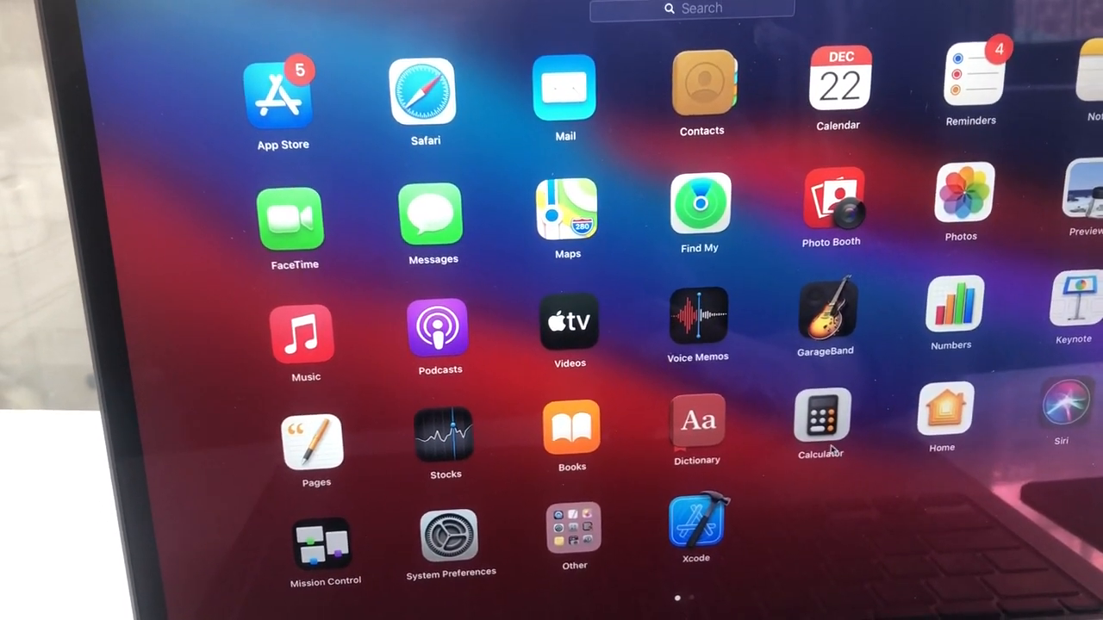
pyautogui.hscroll(-3)
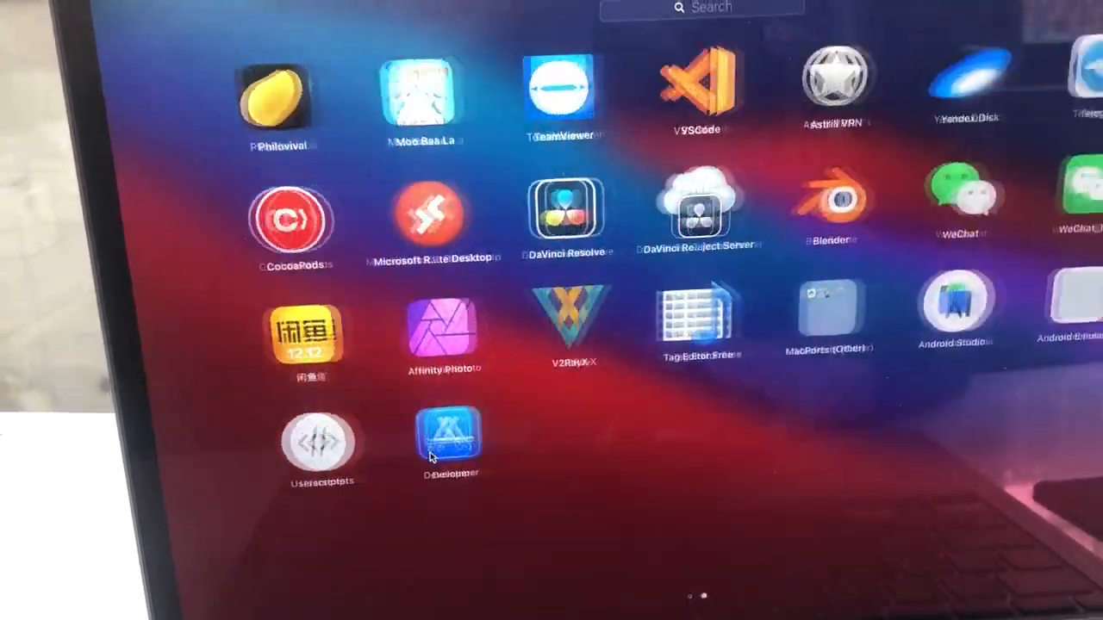